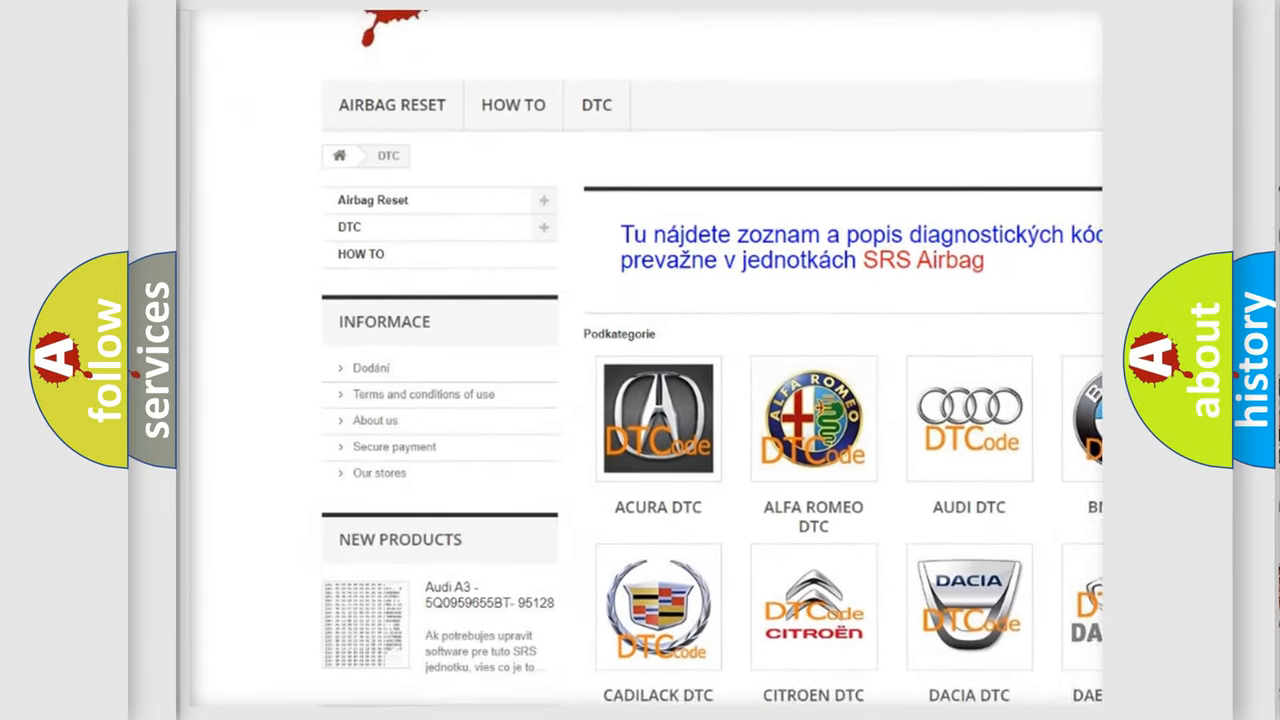
pyautogui.scroll(-3)
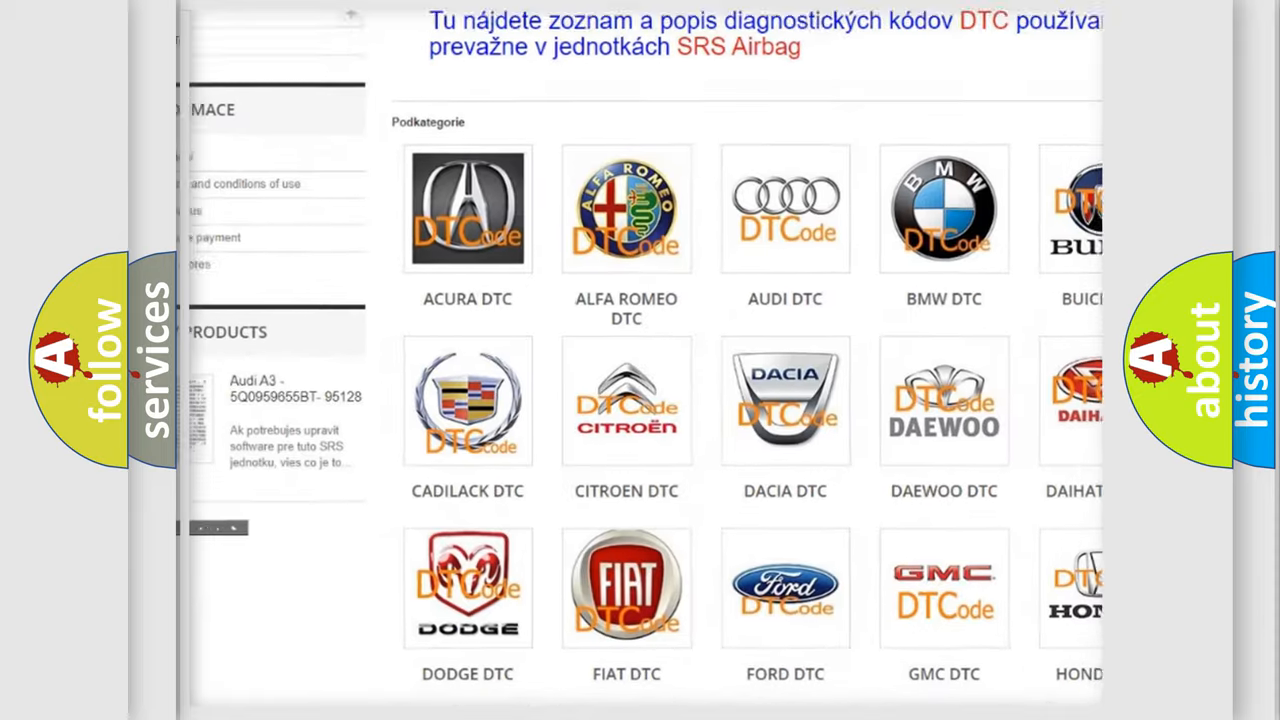
pyautogui.scroll(-3)
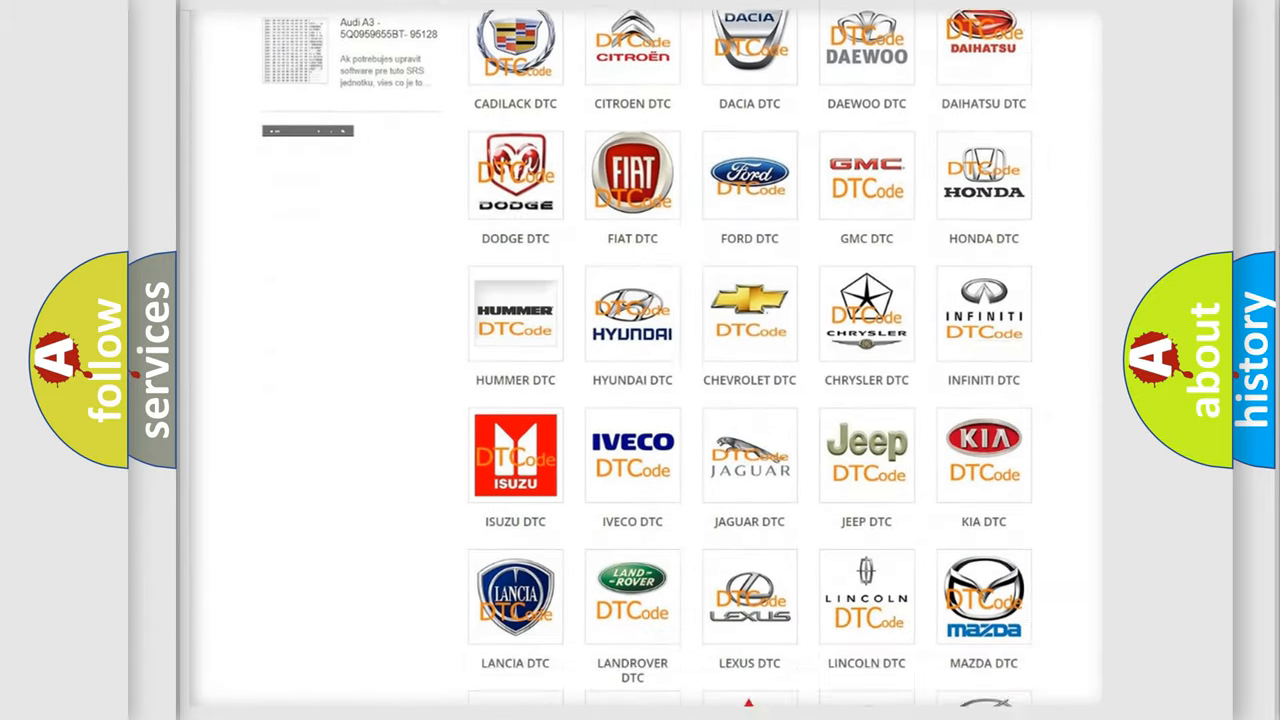
pyautogui.scroll(-3)
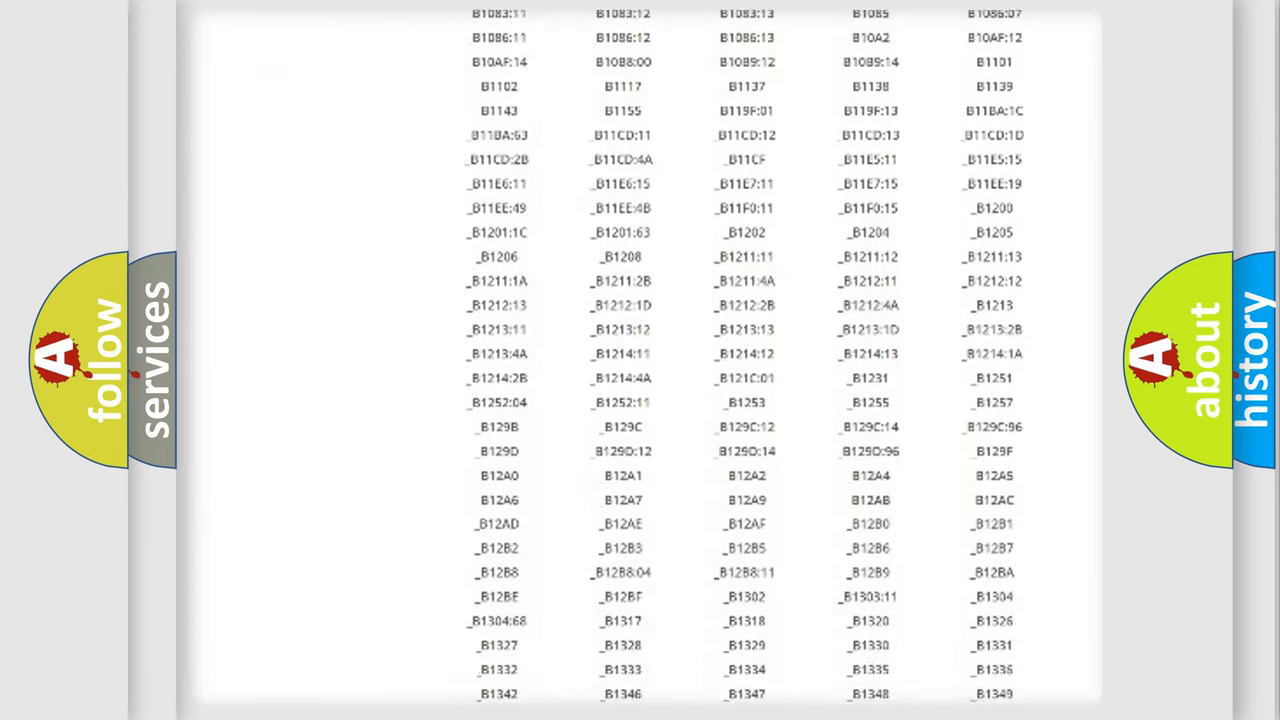
pyautogui.scroll(-3)
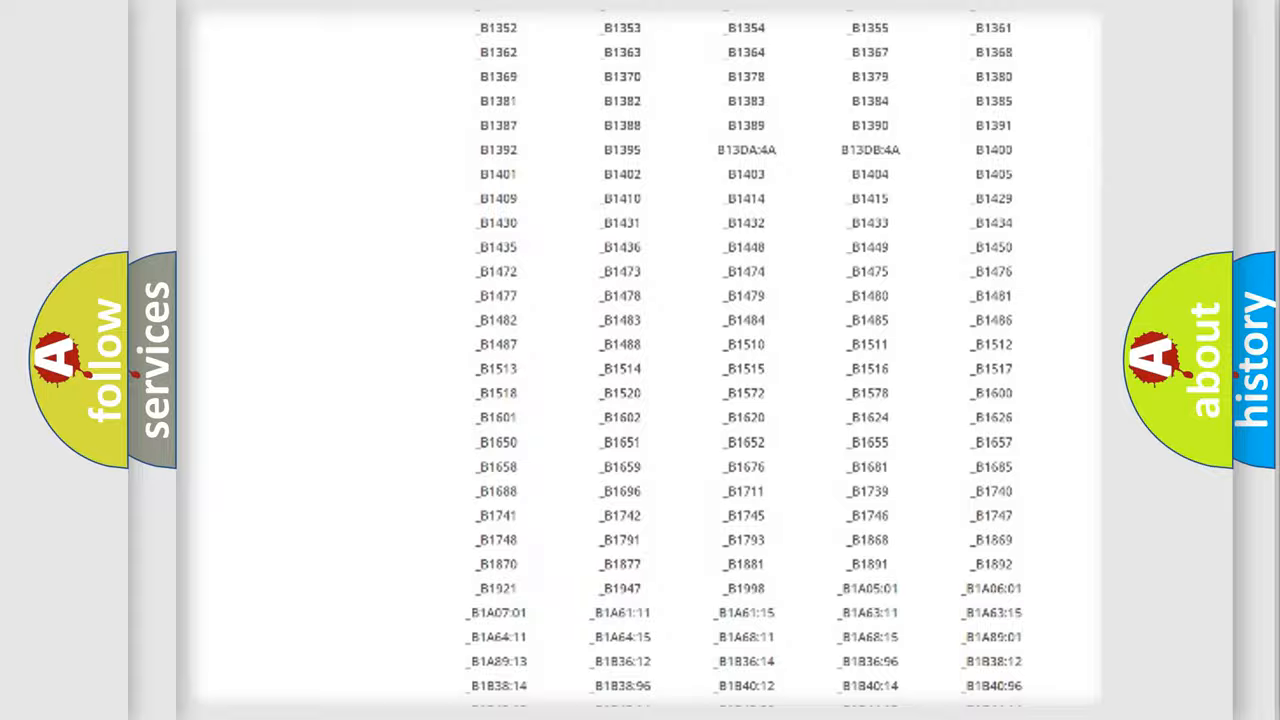